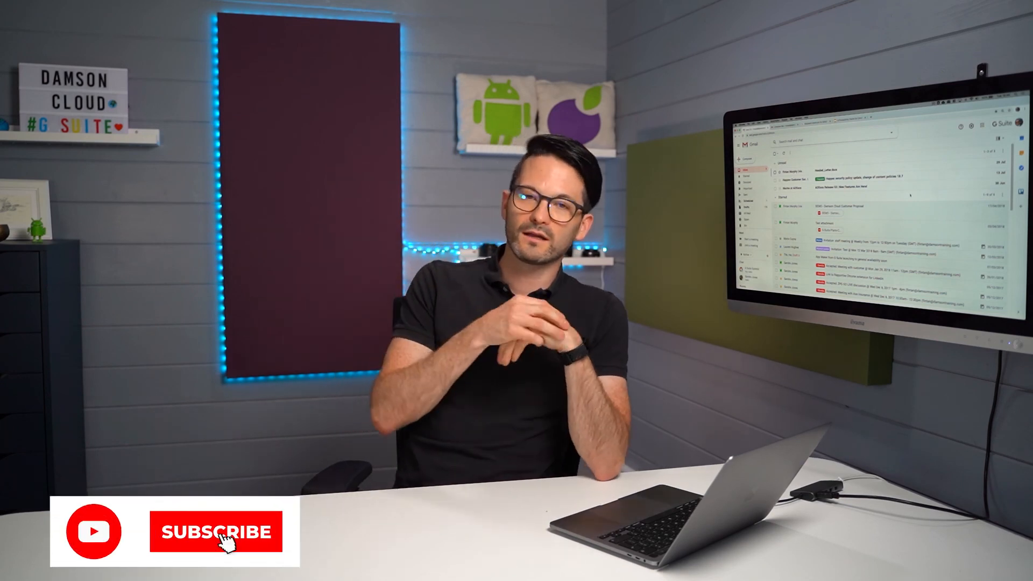
{"action": "left_click", "coordinate": [222, 548]}
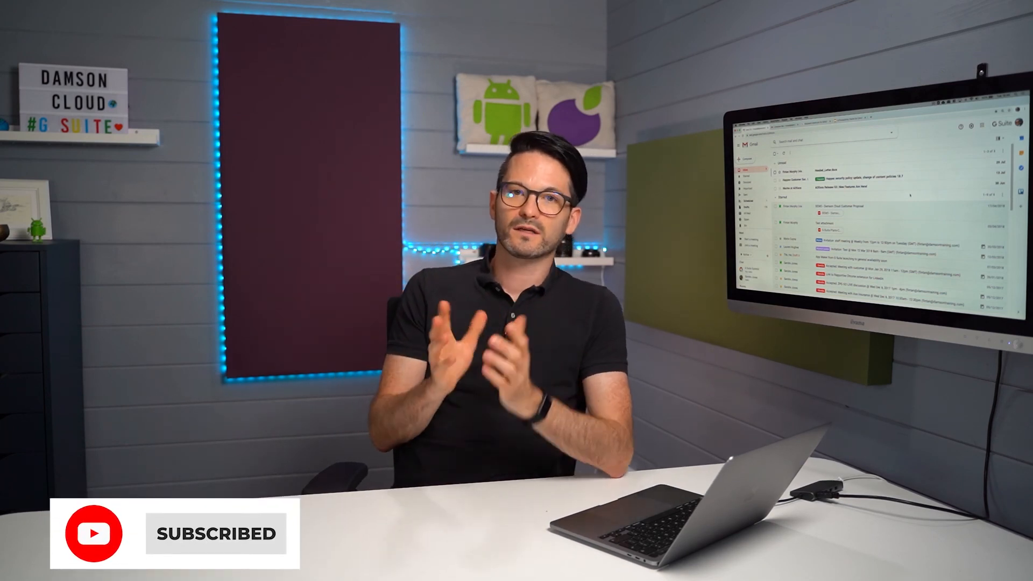